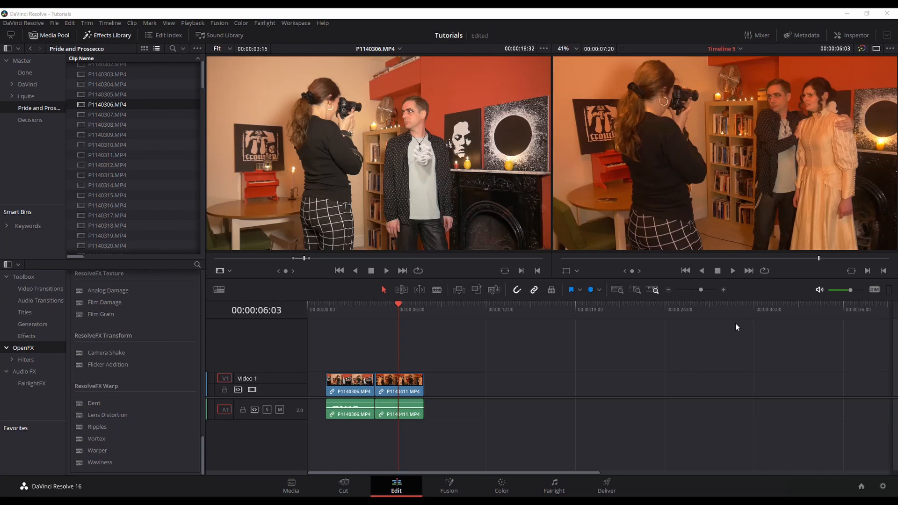
{"action": "mouse_move", "coordinate": [682, 163]}
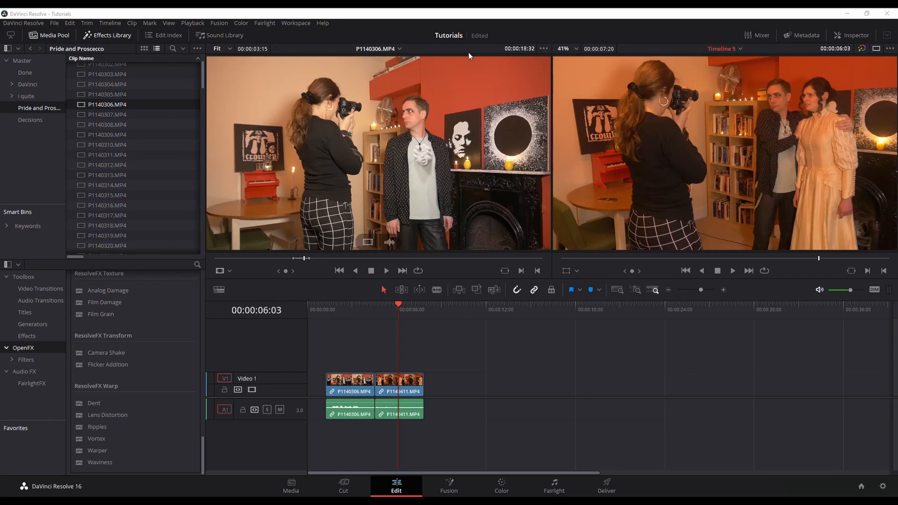
{"action": "mouse_move", "coordinate": [689, 129]}
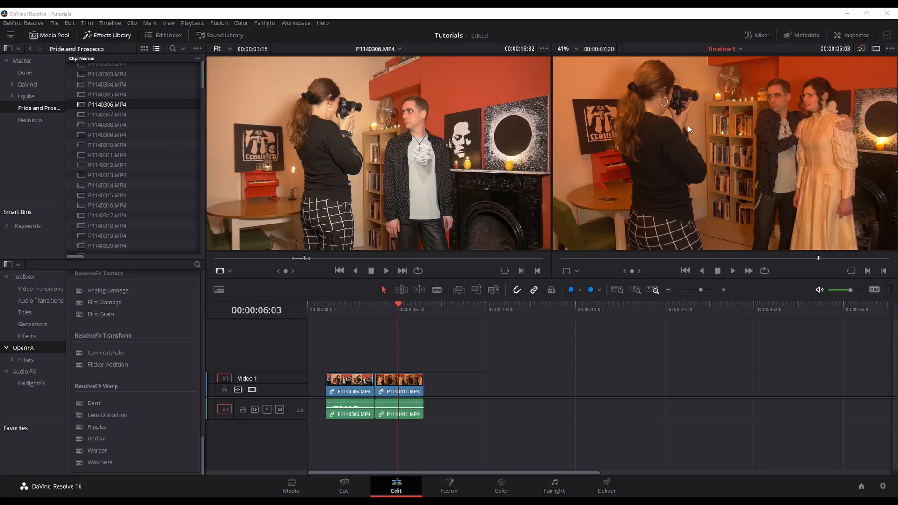
{"action": "mouse_move", "coordinate": [385, 174]}
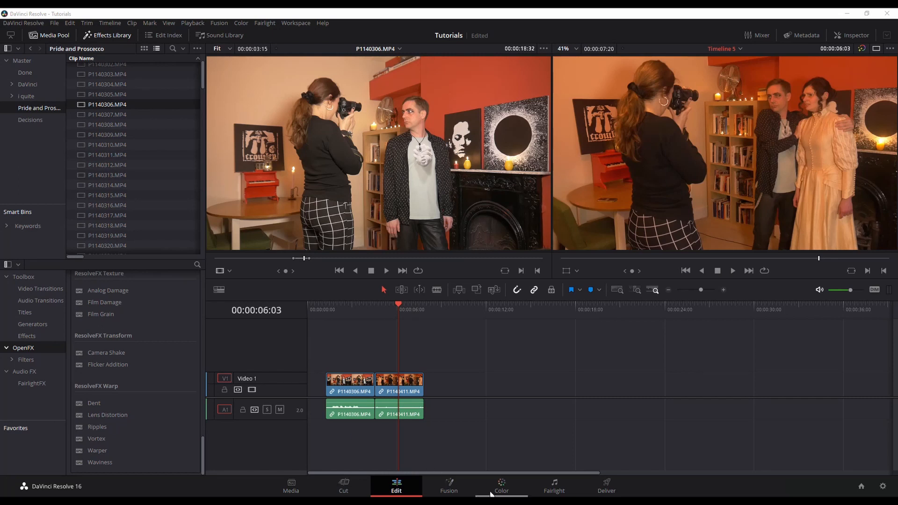
Step: On the Color page, select clip 01 as reference and open its Shot Match context menu
{"action": "left_click", "coordinate": [501, 487]}
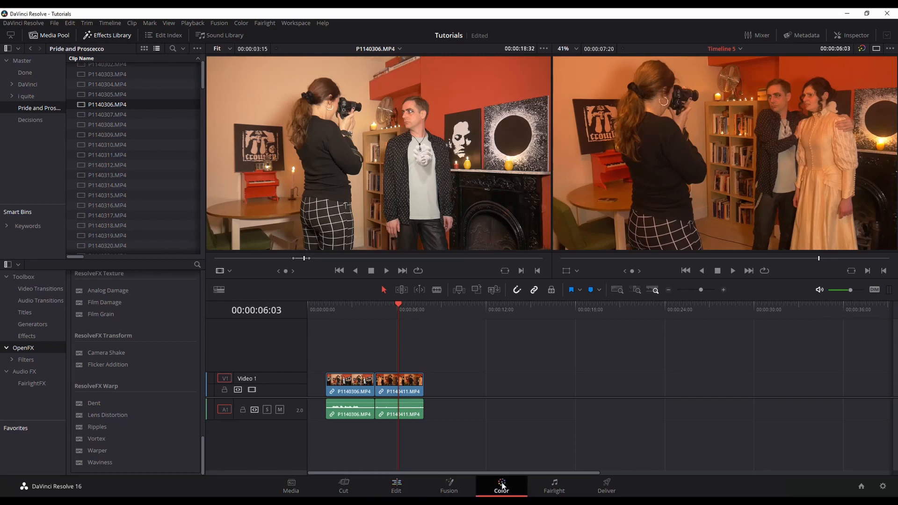
{"action": "left_click", "coordinate": [500, 486]}
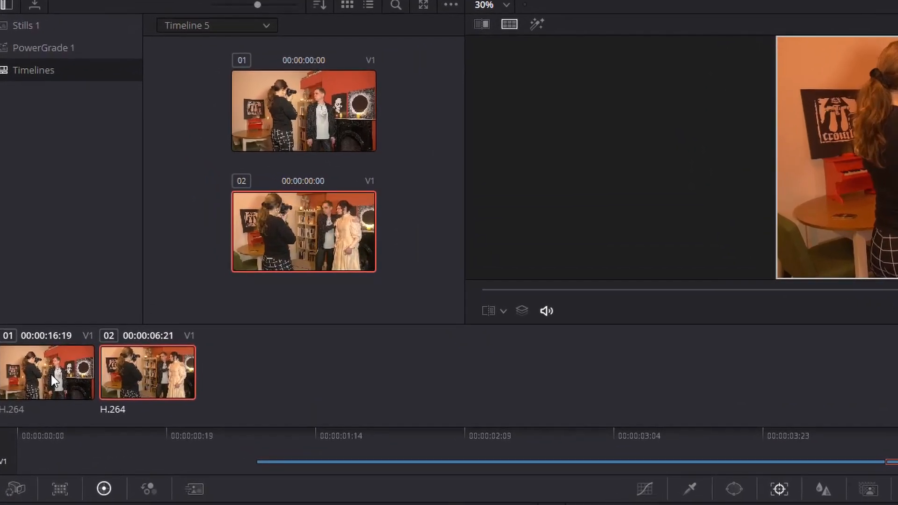
{"action": "left_click", "coordinate": [257, 432]}
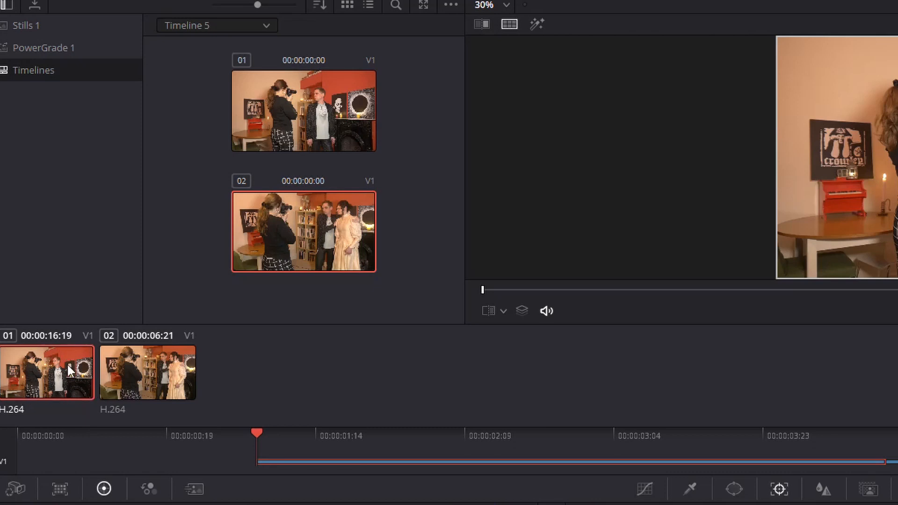
{"action": "mouse_move", "coordinate": [69, 371]}
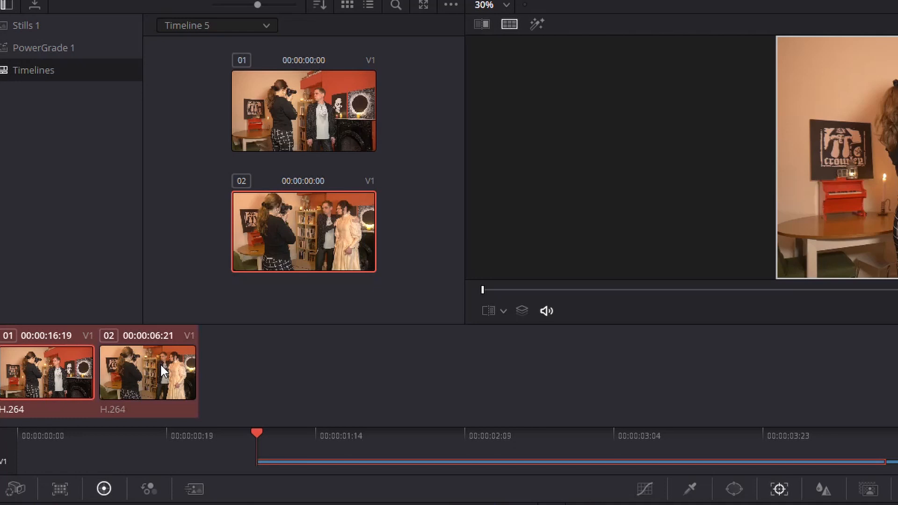
{"action": "mouse_move", "coordinate": [176, 351]}
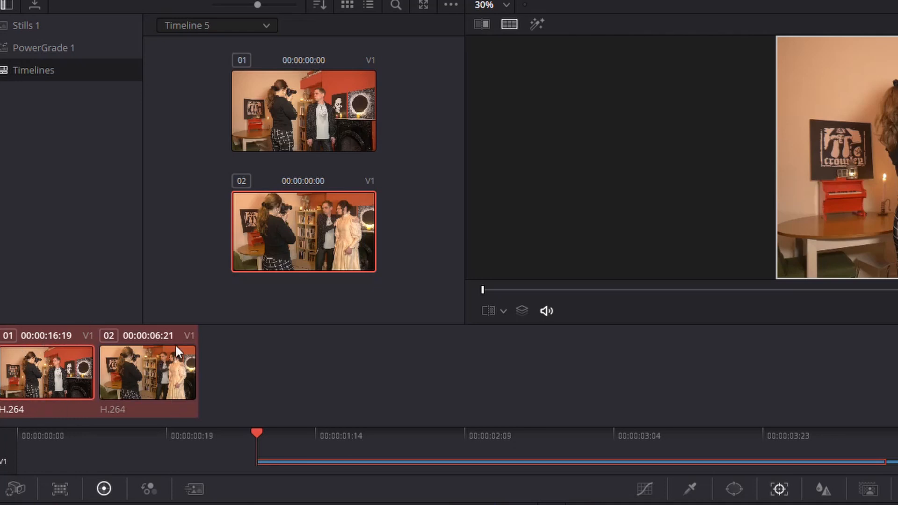
{"action": "mouse_move", "coordinate": [183, 410]}
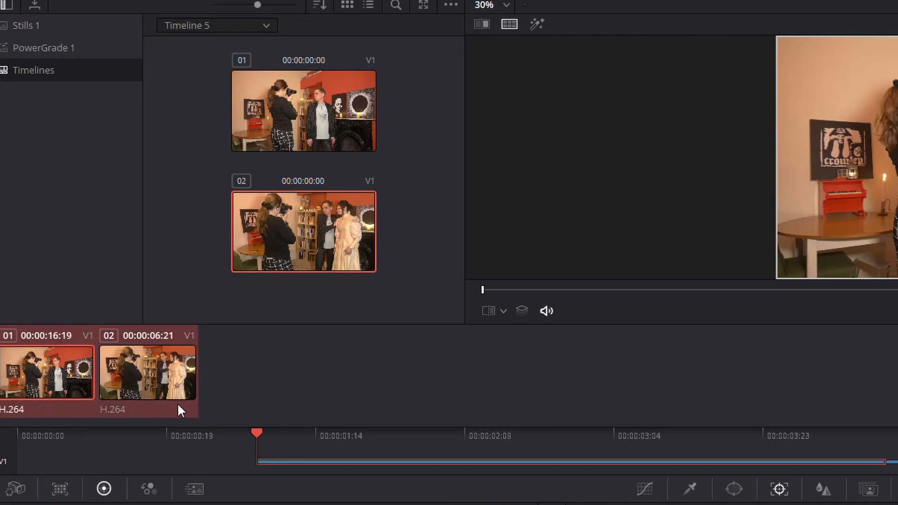
{"action": "right_click", "coordinate": [46, 373]}
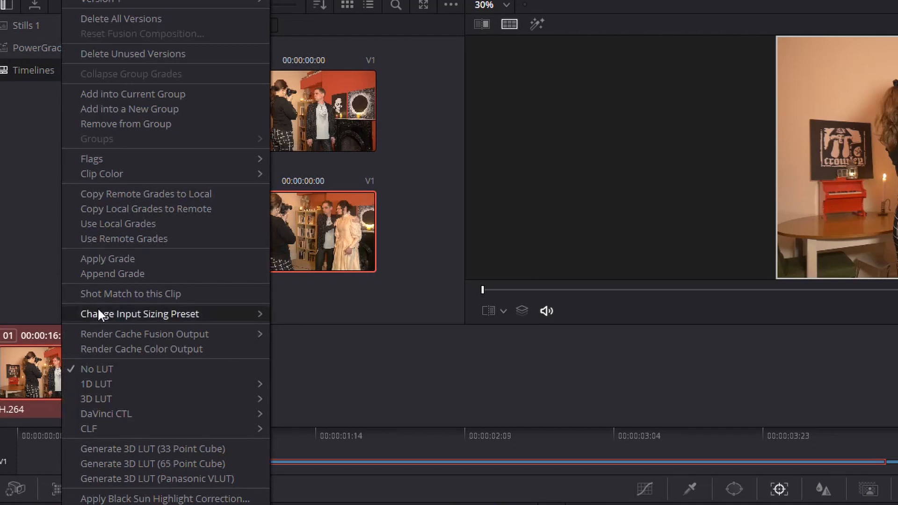
{"action": "mouse_move", "coordinate": [151, 294]}
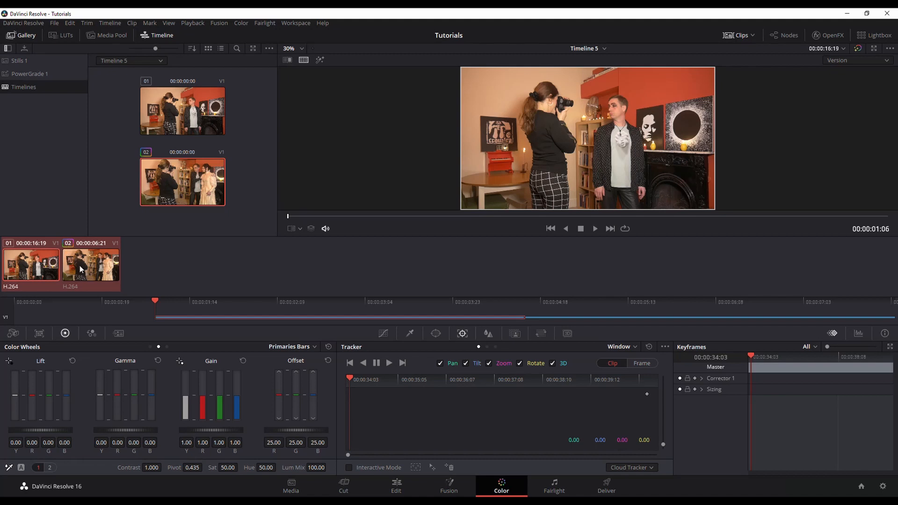
Step: View the second clip in a versions-versus-original split screen against the reference
{"action": "left_click", "coordinate": [525, 301]}
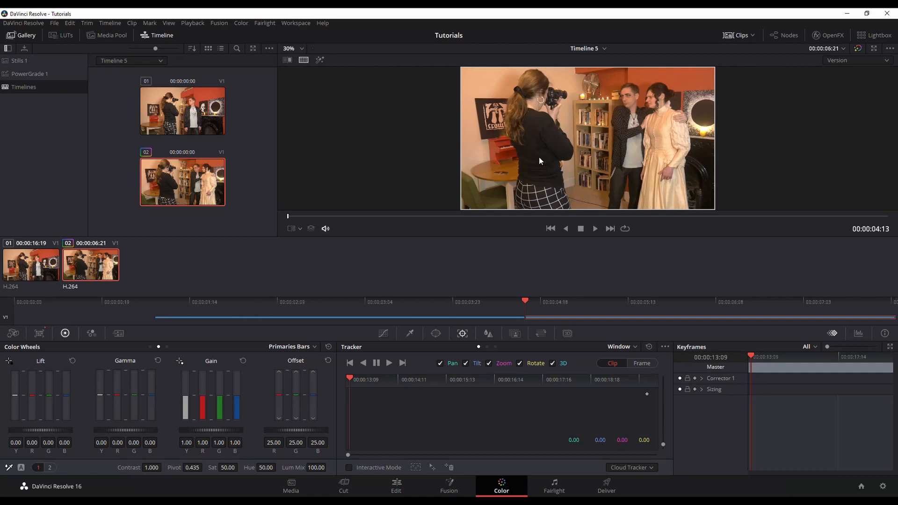
{"action": "mouse_move", "coordinate": [521, 150]}
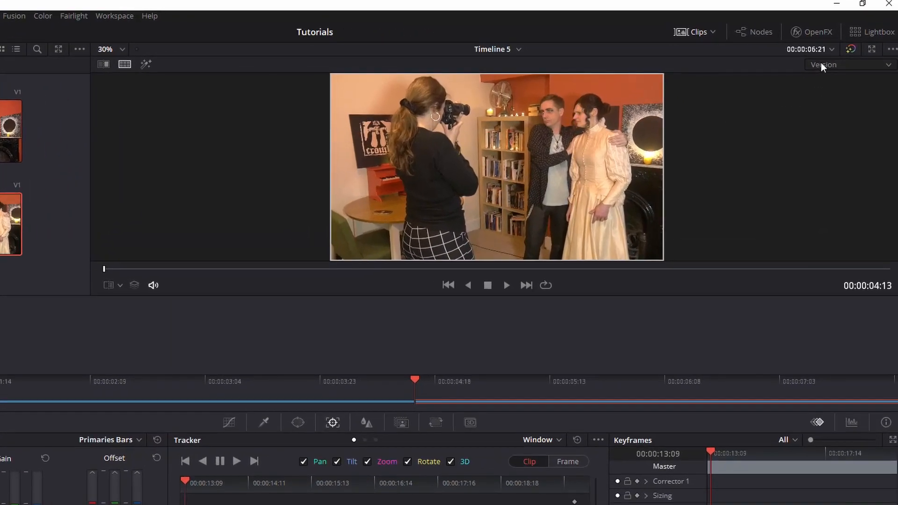
{"action": "left_click", "coordinate": [850, 64]}
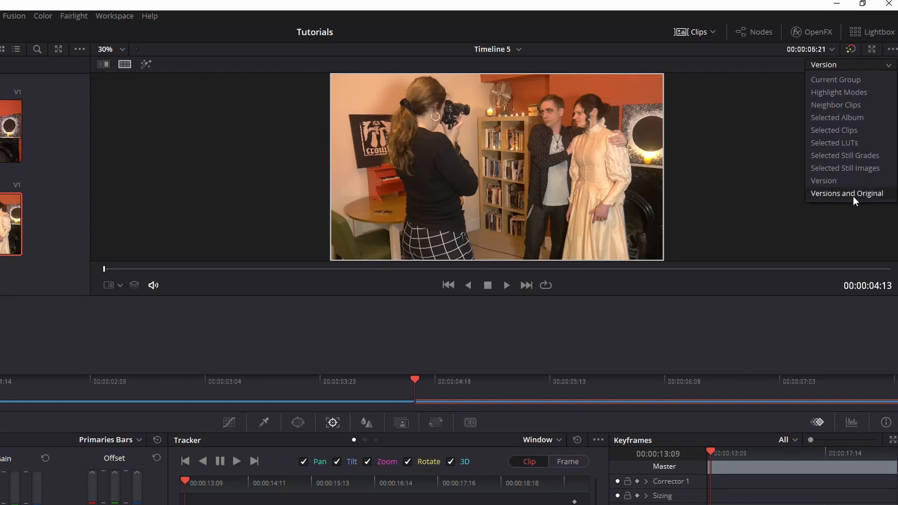
{"action": "left_click", "coordinate": [847, 193]}
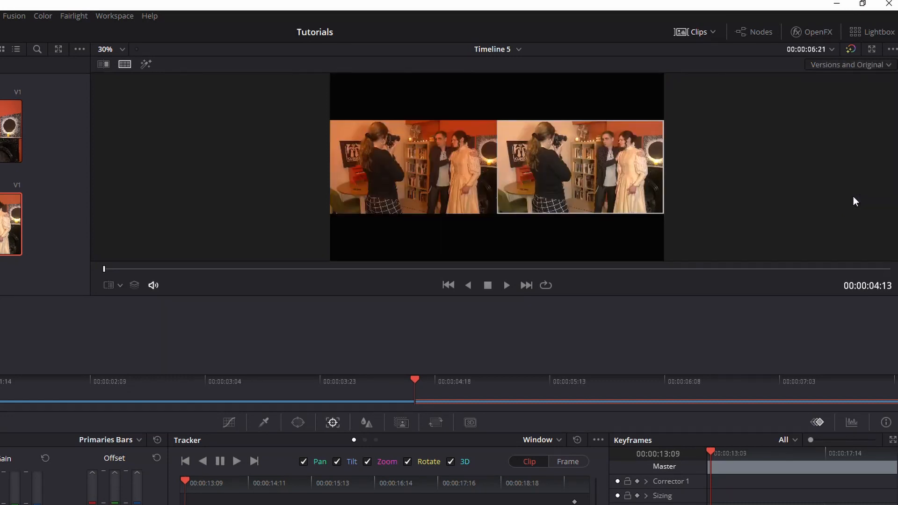
{"action": "left_click", "coordinate": [124, 64]}
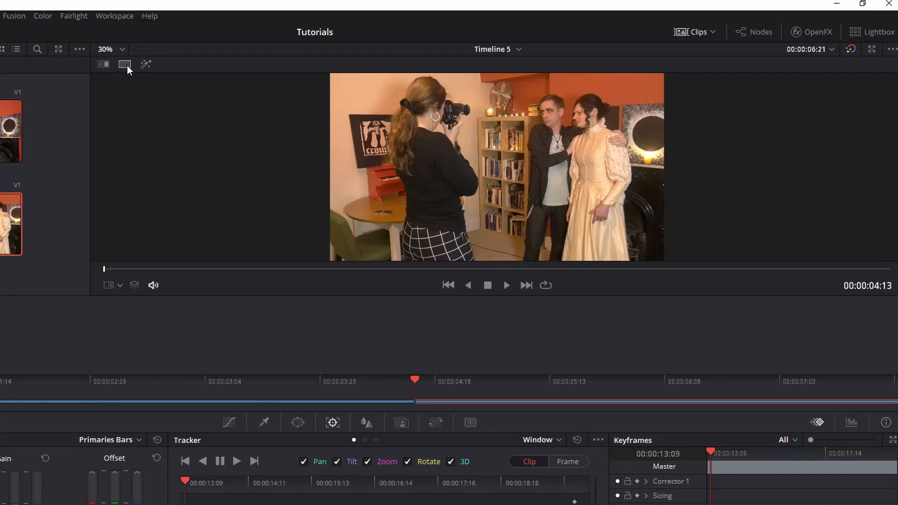
{"action": "left_click", "coordinate": [124, 64]}
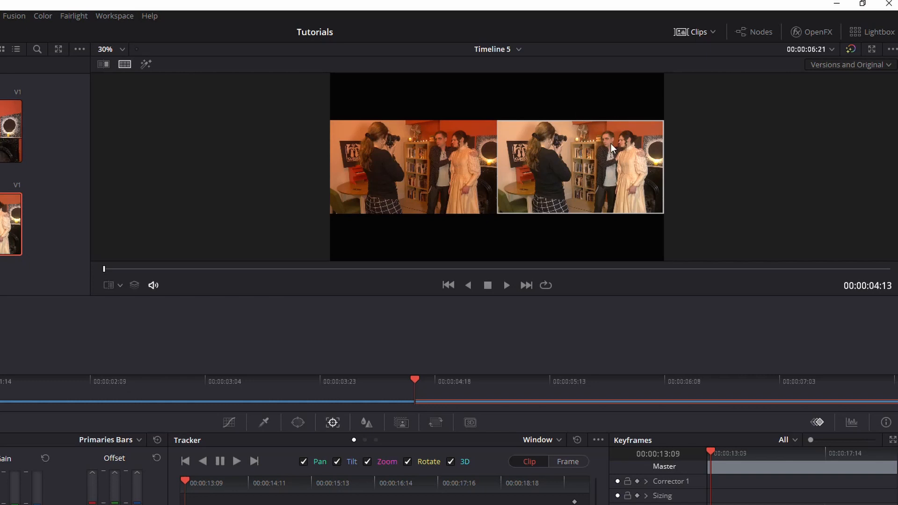
{"action": "mouse_move", "coordinate": [458, 166]}
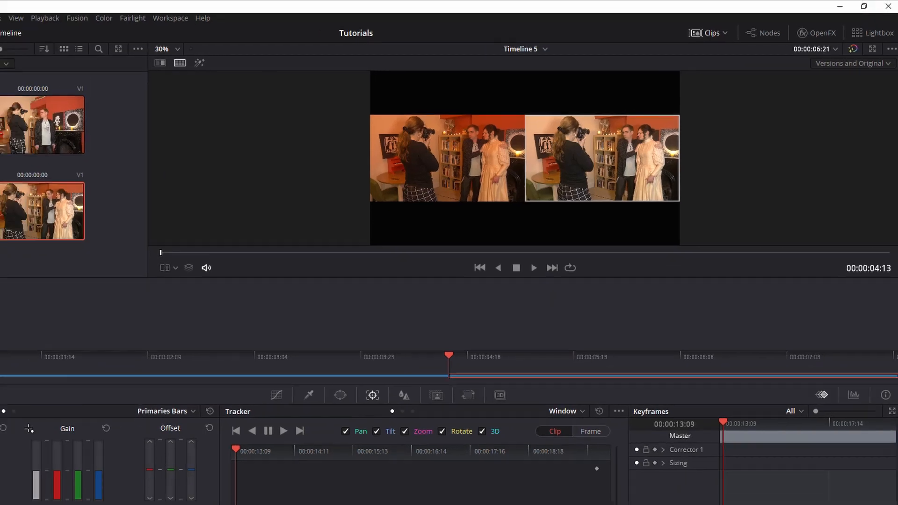
Step: Check both clips on the Edit page timeline, then return to the Color page
{"action": "left_click", "coordinate": [396, 486]}
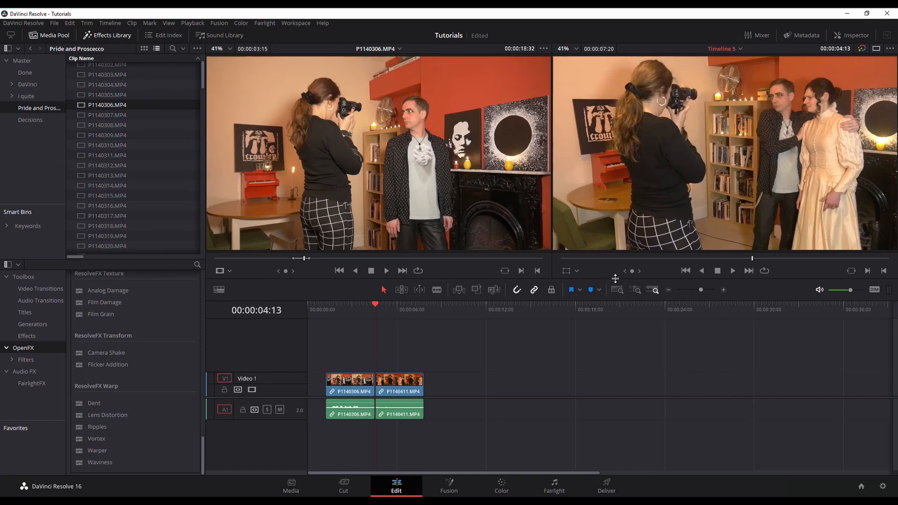
{"action": "mouse_move", "coordinate": [584, 235]}
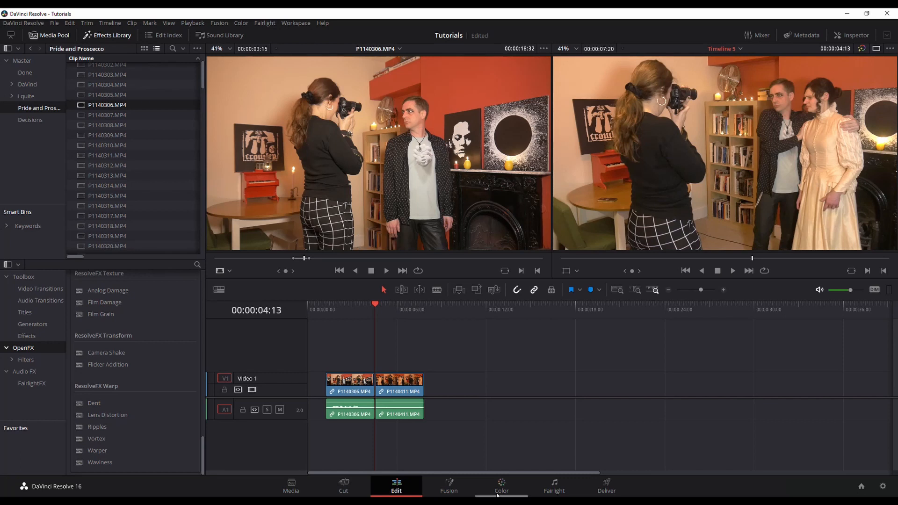
{"action": "left_click", "coordinate": [501, 486]}
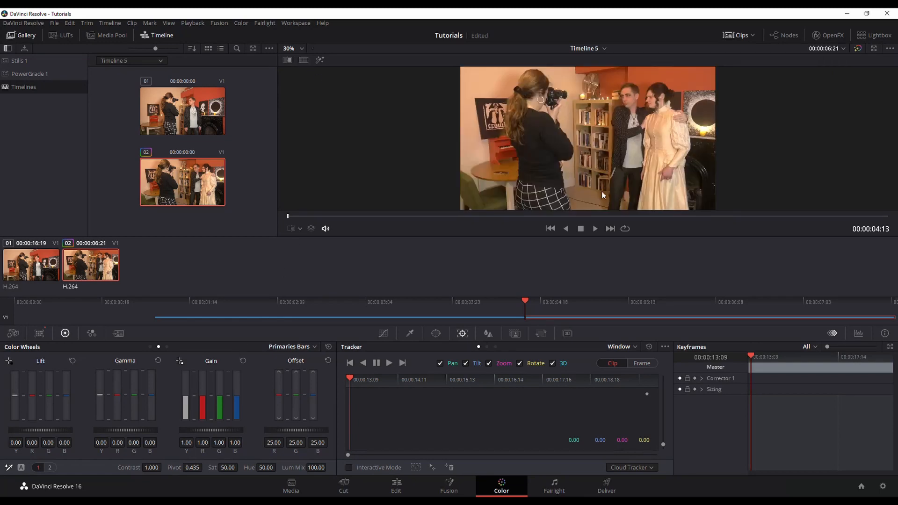
{"action": "mouse_move", "coordinate": [242, 344]}
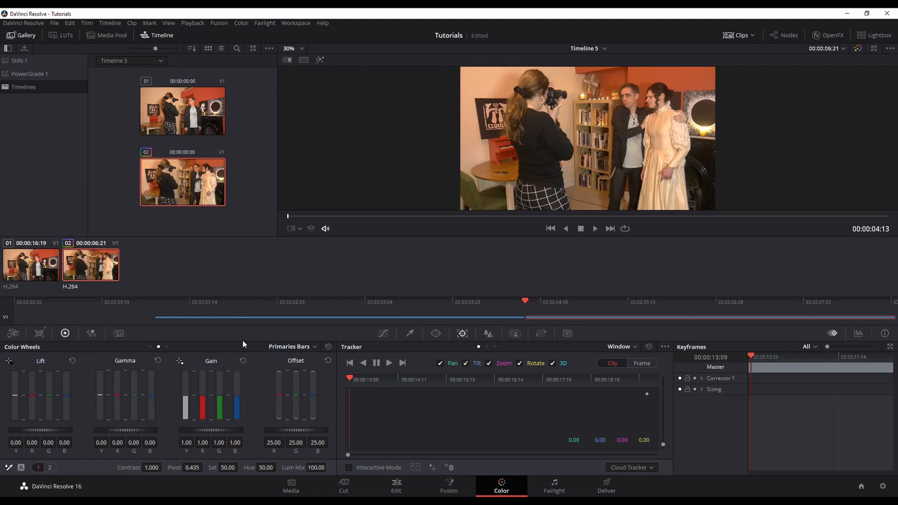
{"action": "mouse_move", "coordinate": [25, 30]}
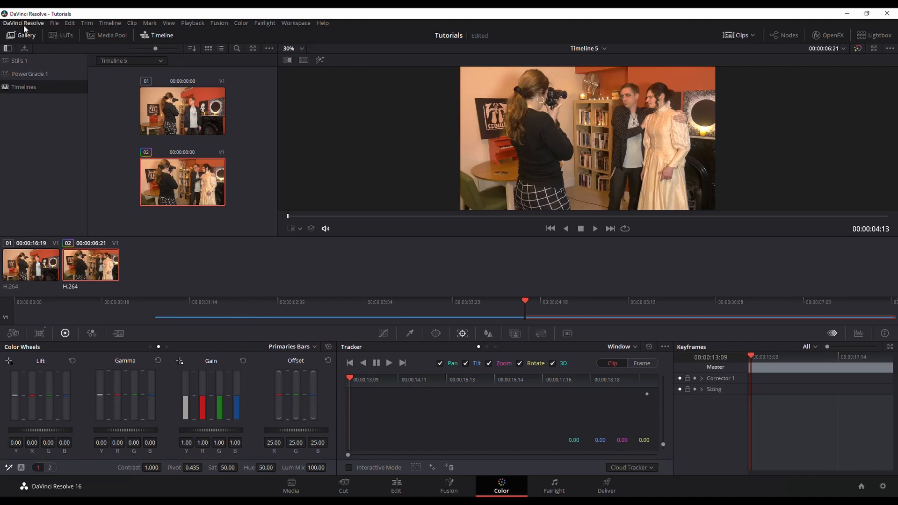
{"action": "left_click", "coordinate": [23, 23]}
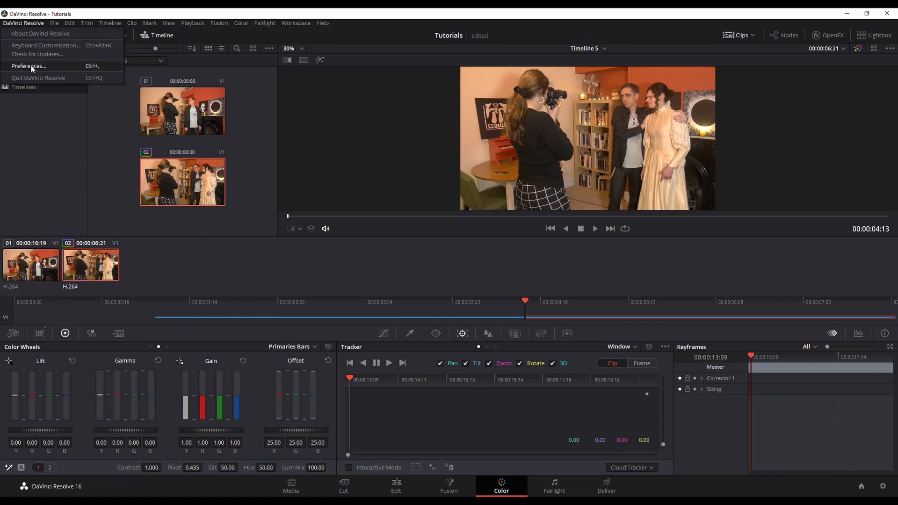
{"action": "left_click", "coordinate": [28, 66]}
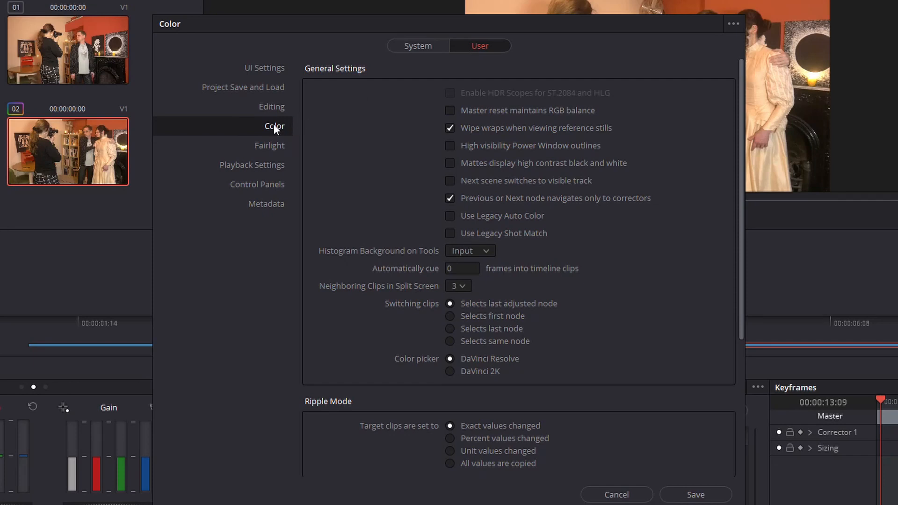
{"action": "mouse_move", "coordinate": [480, 239]}
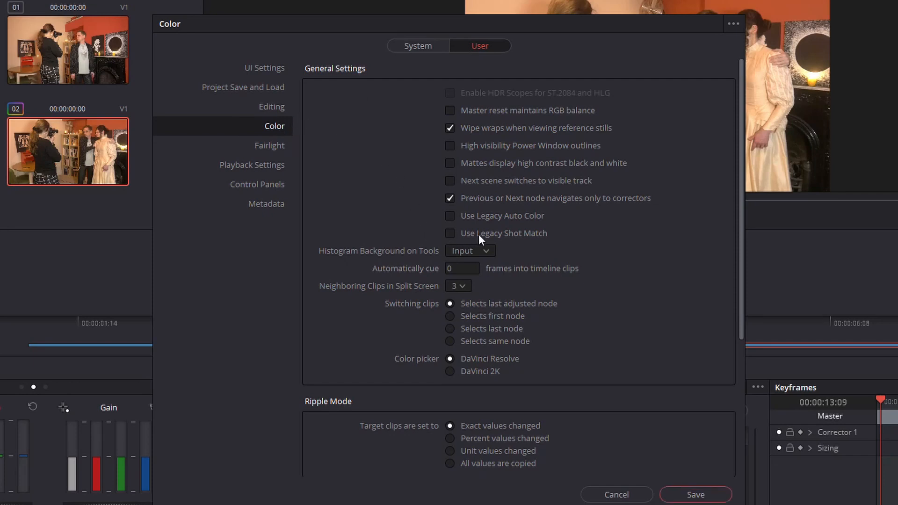
{"action": "mouse_move", "coordinate": [514, 240]}
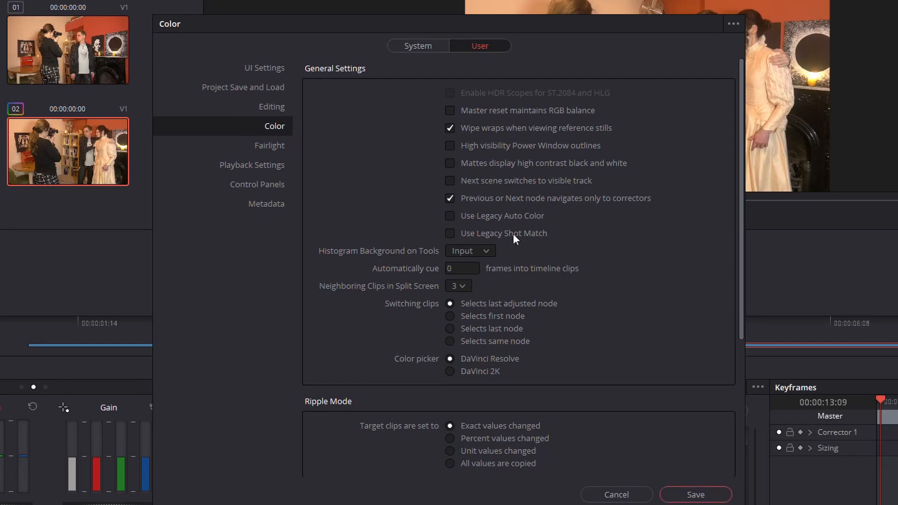
{"action": "left_click", "coordinate": [450, 234]}
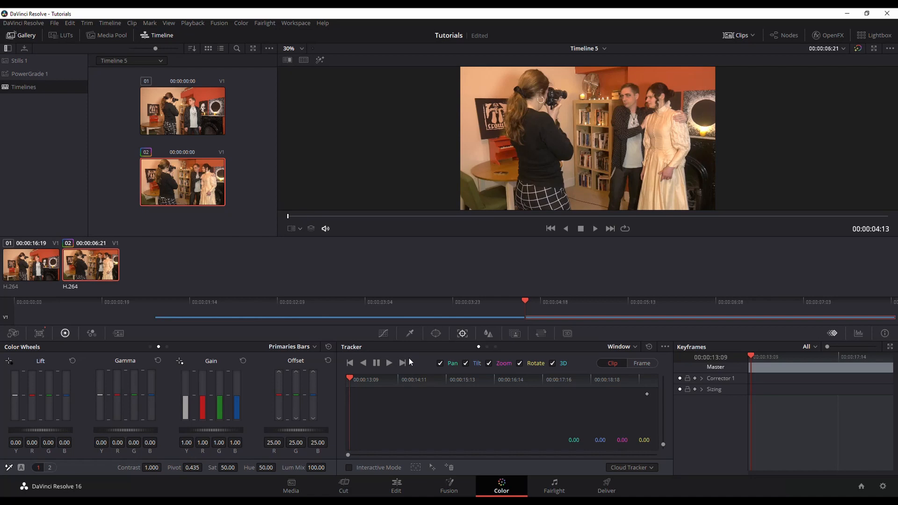
{"action": "mouse_move", "coordinate": [640, 123]}
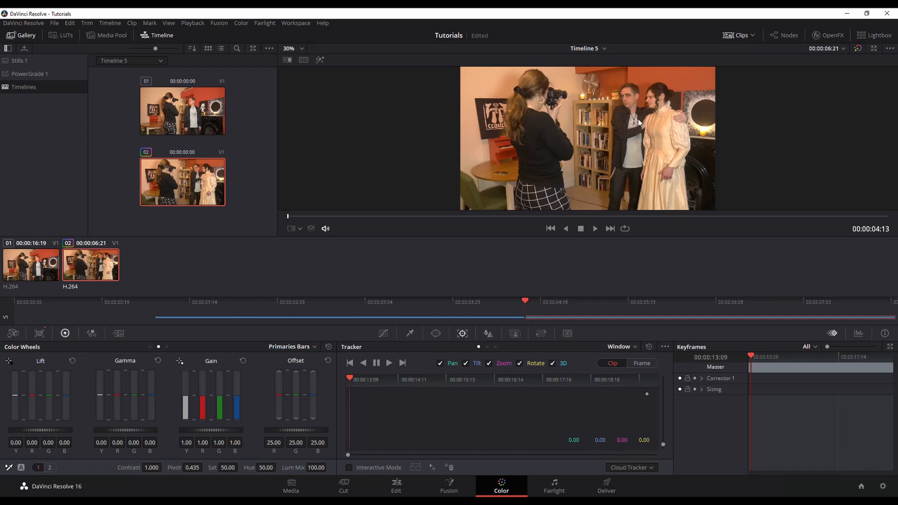
Step: Open Preferences to the User Color settings showing Use Legacy Shot Match unchecked
{"action": "left_click", "coordinate": [23, 23]}
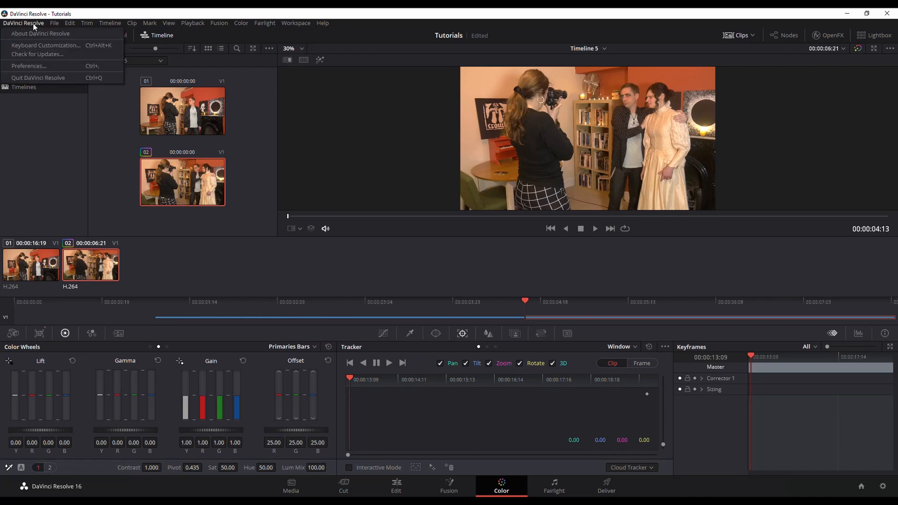
{"action": "left_click", "coordinate": [27, 65]}
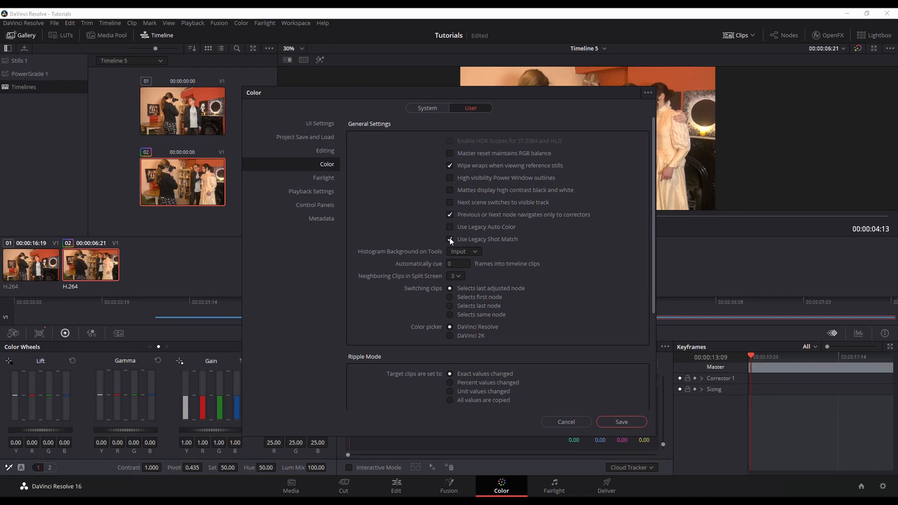
{"action": "left_click", "coordinate": [450, 239]}
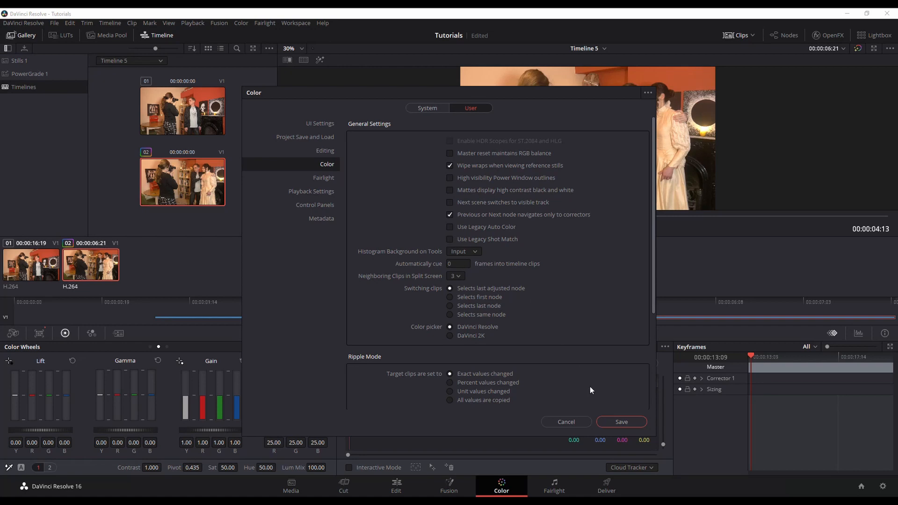